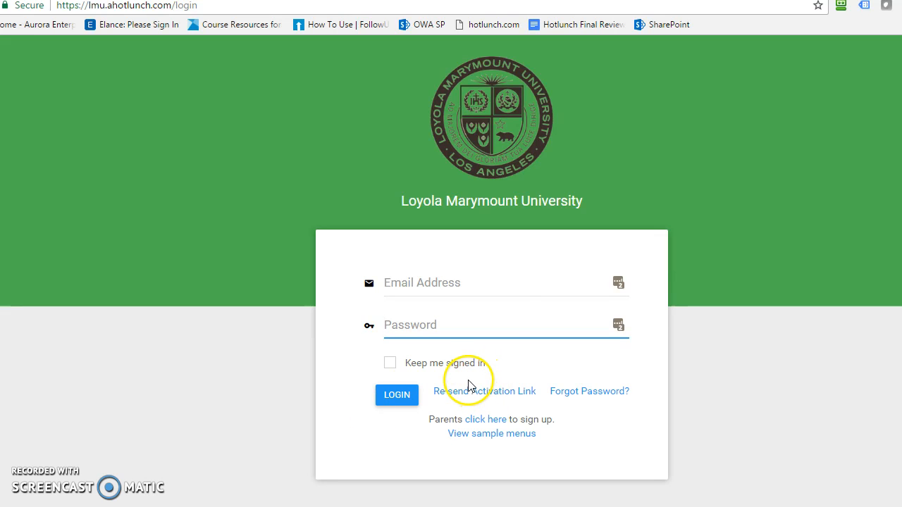
pyautogui.moveTo(17, 15)
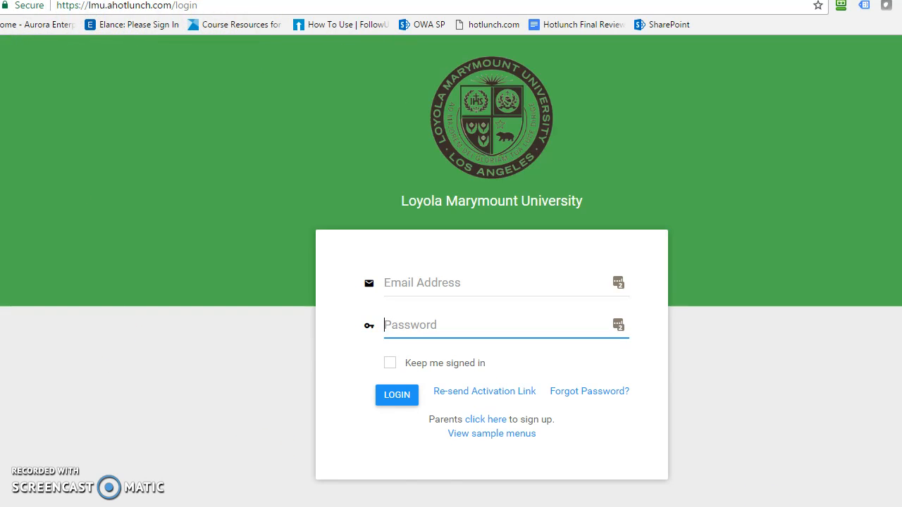
pyautogui.moveTo(662, 251)
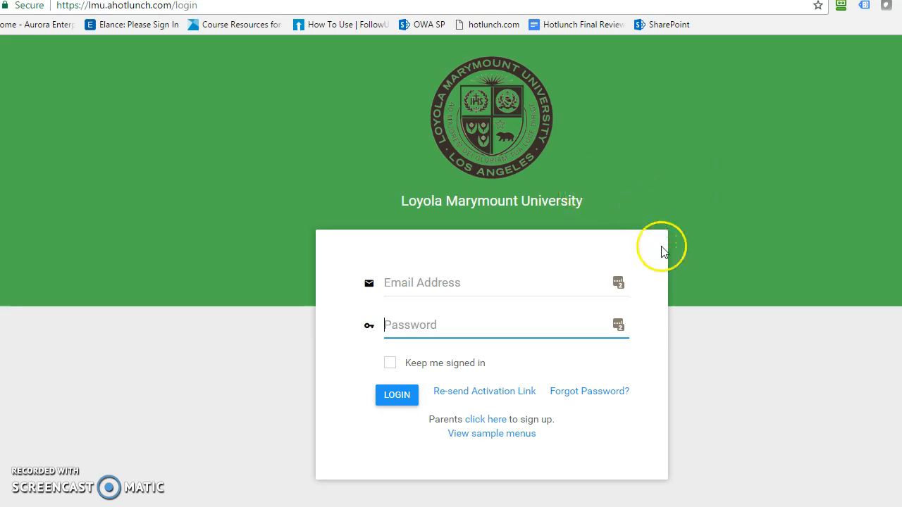
pyautogui.moveTo(485, 137)
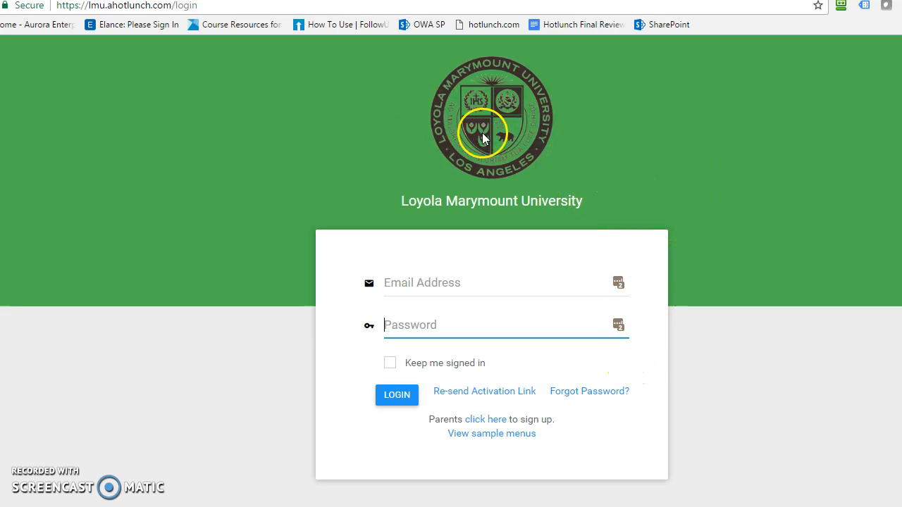
pyautogui.moveTo(500, 303)
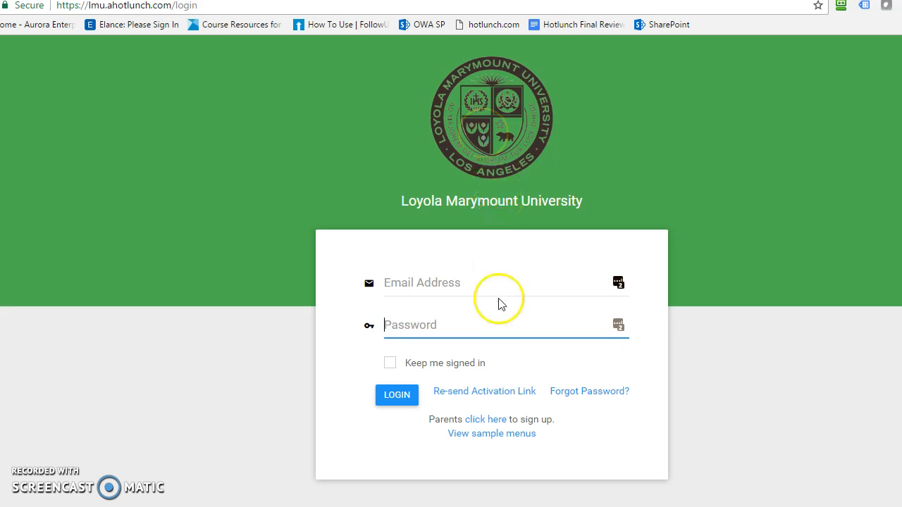
pyautogui.moveTo(485, 428)
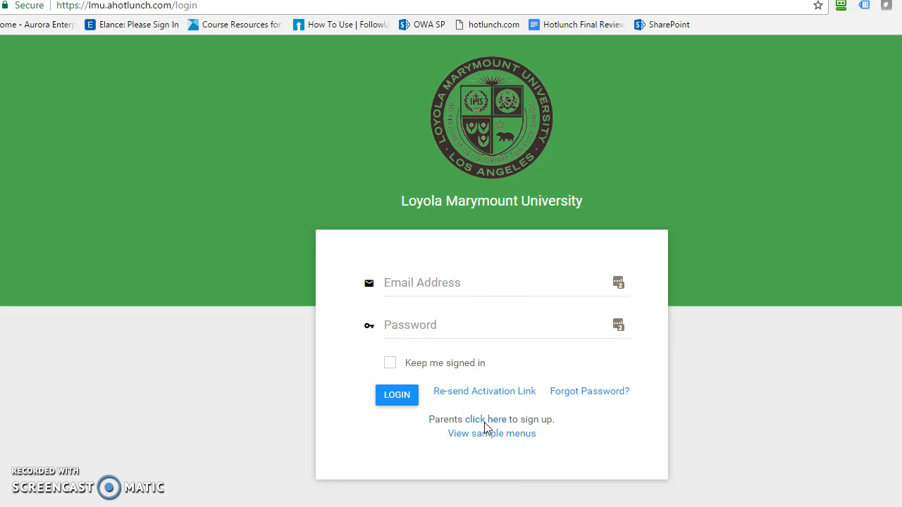
# Follow the 'click here' link under the login box to reach Parent Sign Up.
pyautogui.click(486, 419)
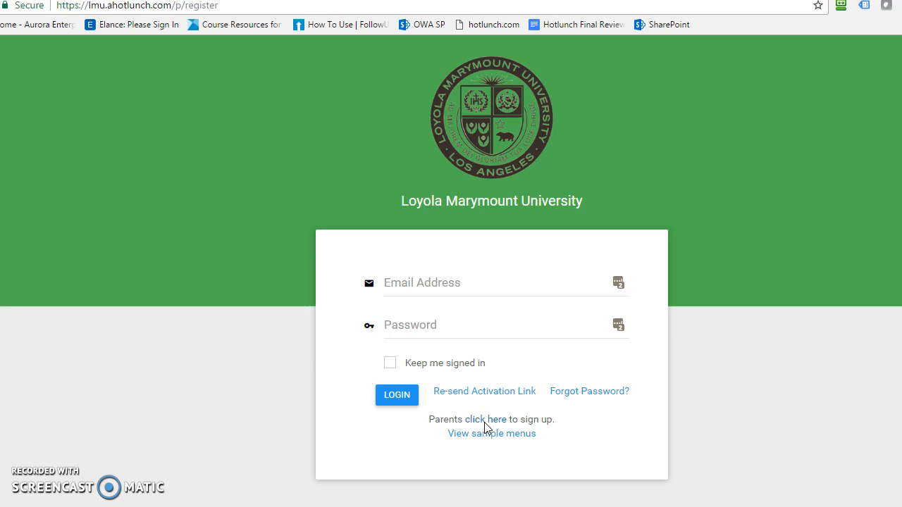
pyautogui.click(486, 420)
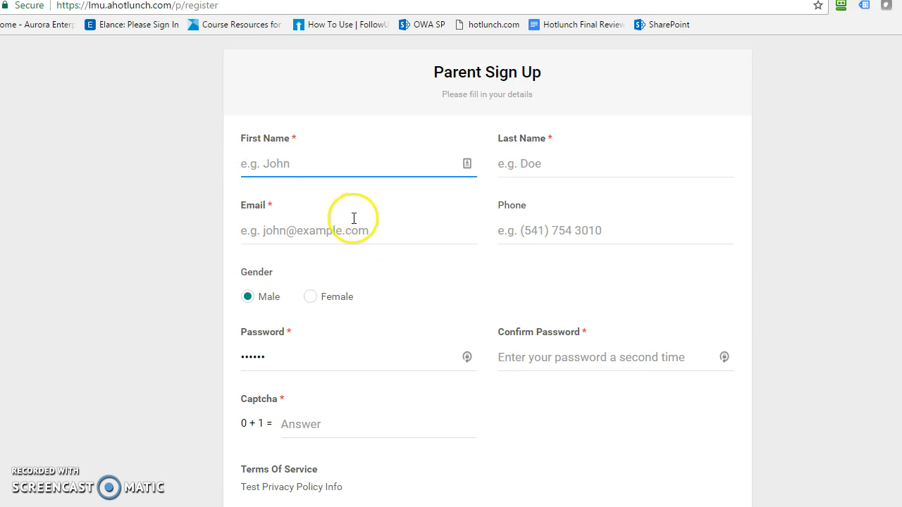
pyautogui.moveTo(345, 250)
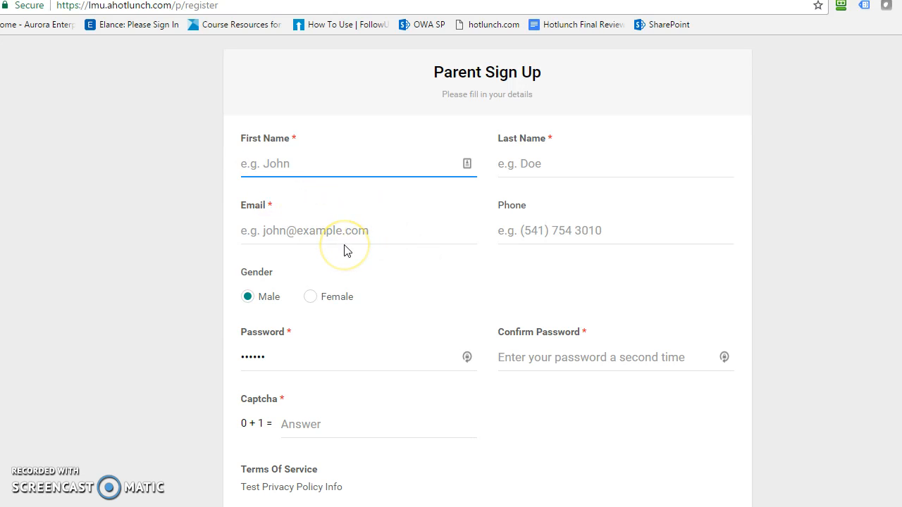
pyautogui.moveTo(397, 386)
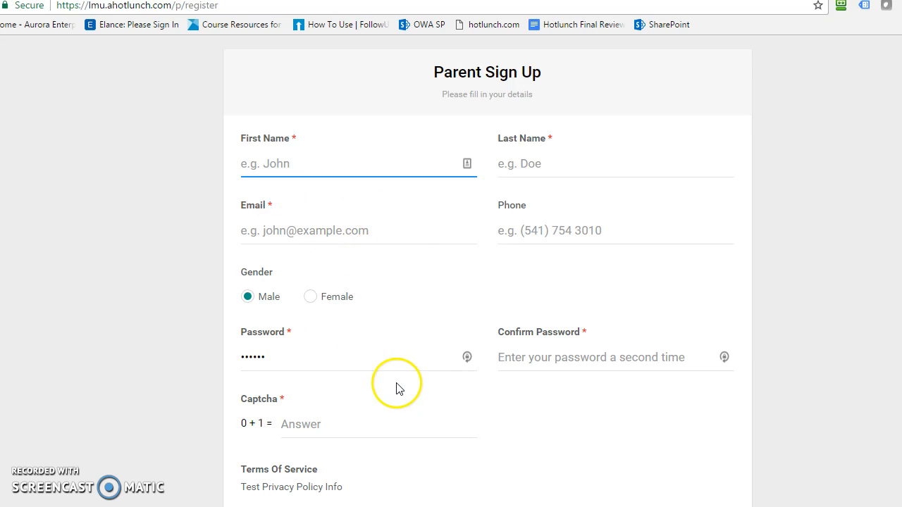
pyautogui.moveTo(299, 148)
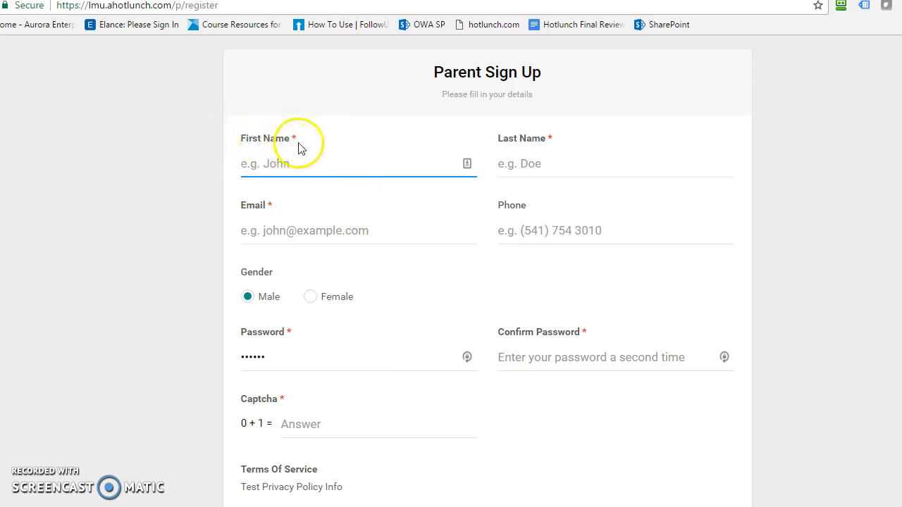
pyautogui.moveTo(316, 317)
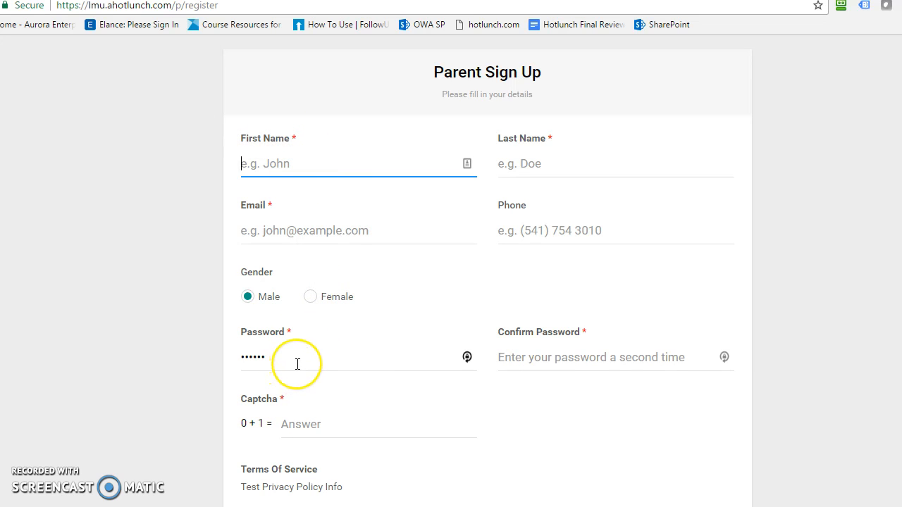
pyautogui.moveTo(365, 298)
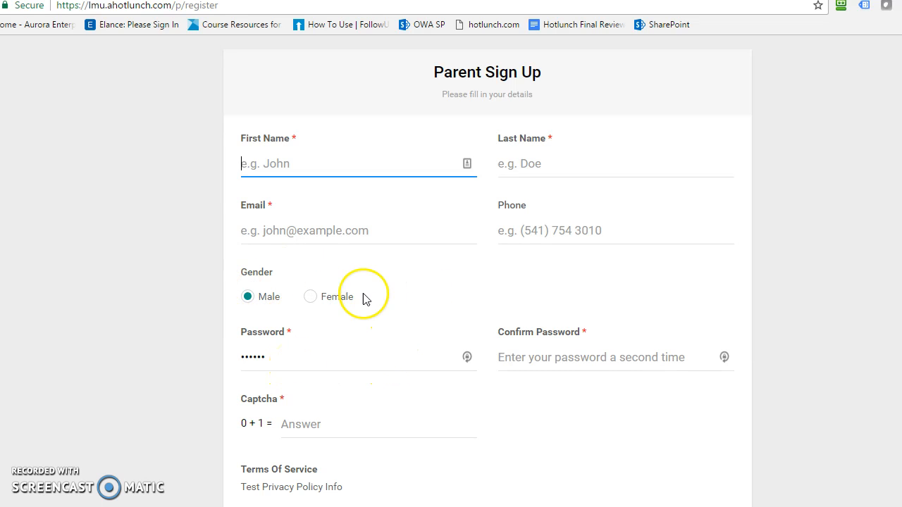
pyautogui.moveTo(286, 301)
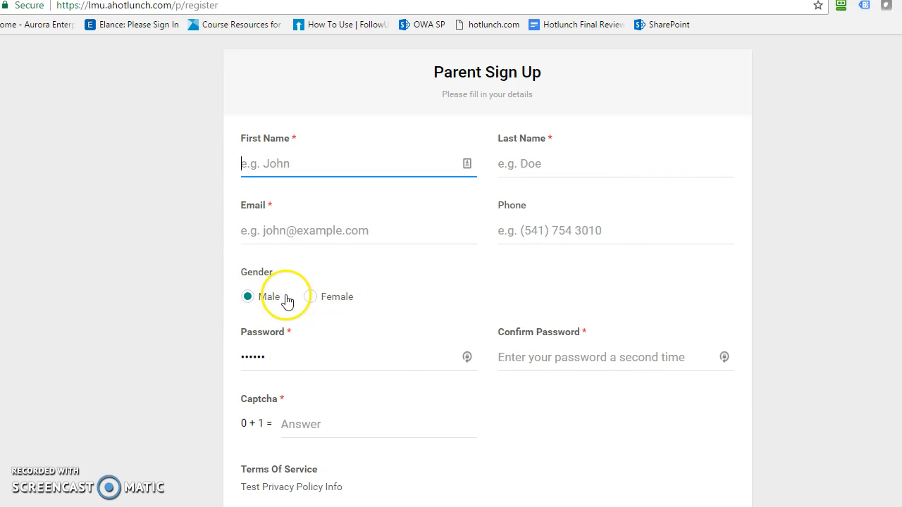
pyautogui.moveTo(585, 162)
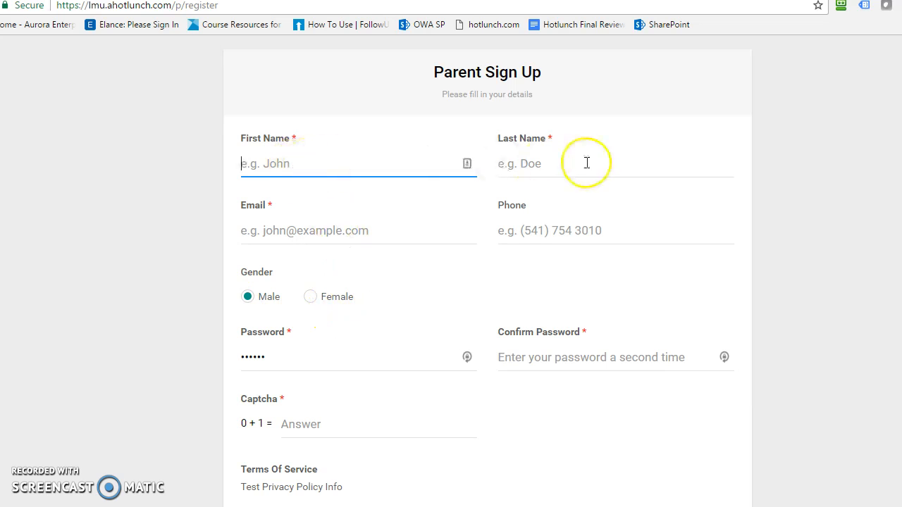
pyautogui.moveTo(532, 215)
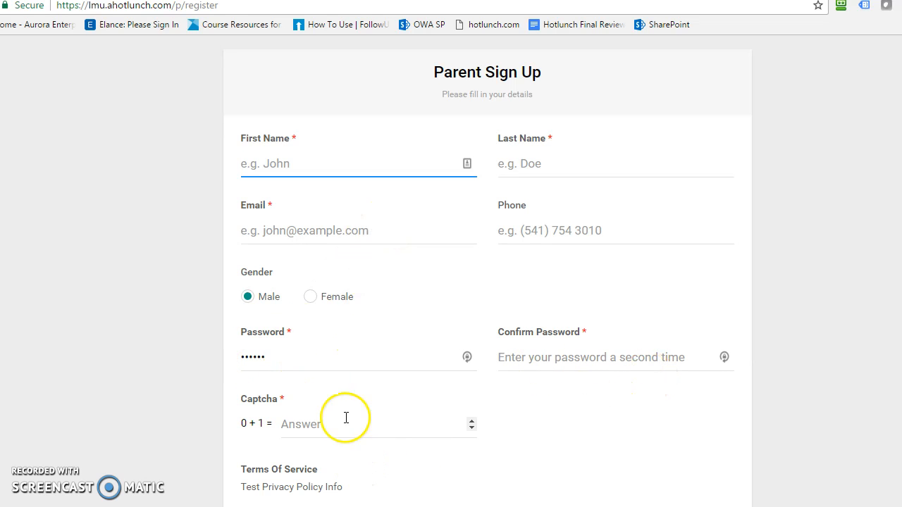
pyautogui.moveTo(429, 436)
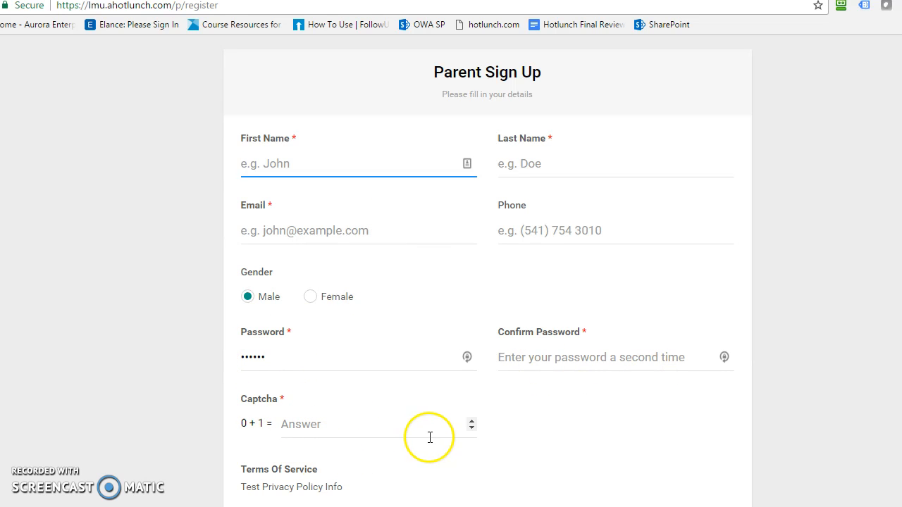
pyautogui.scroll(3)
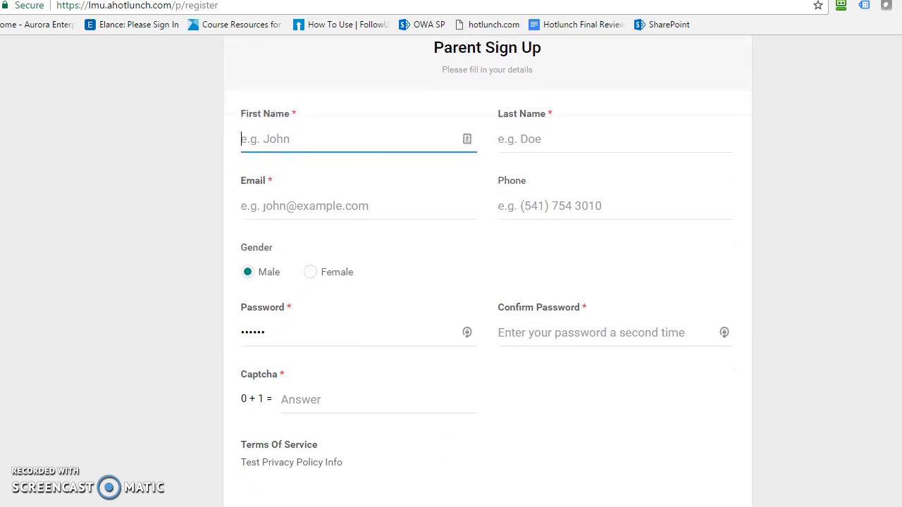
pyautogui.scroll(-3)
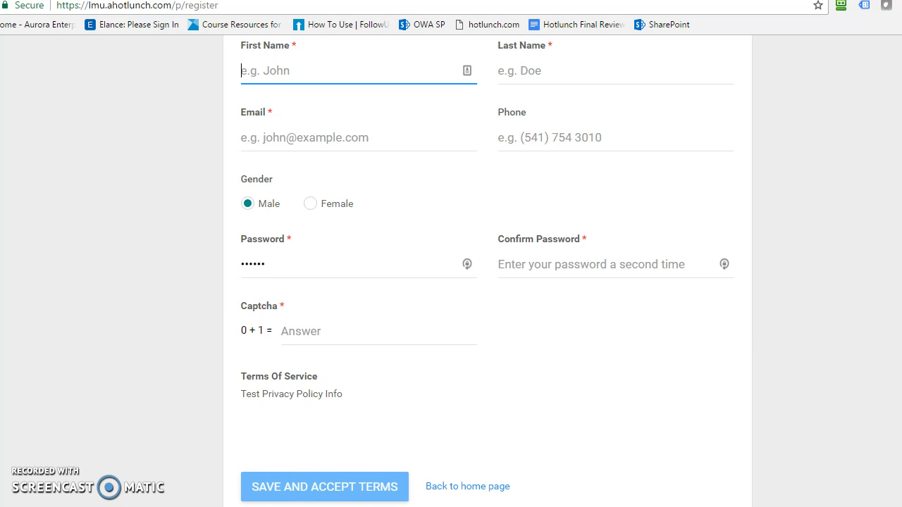
pyautogui.click(324, 487)
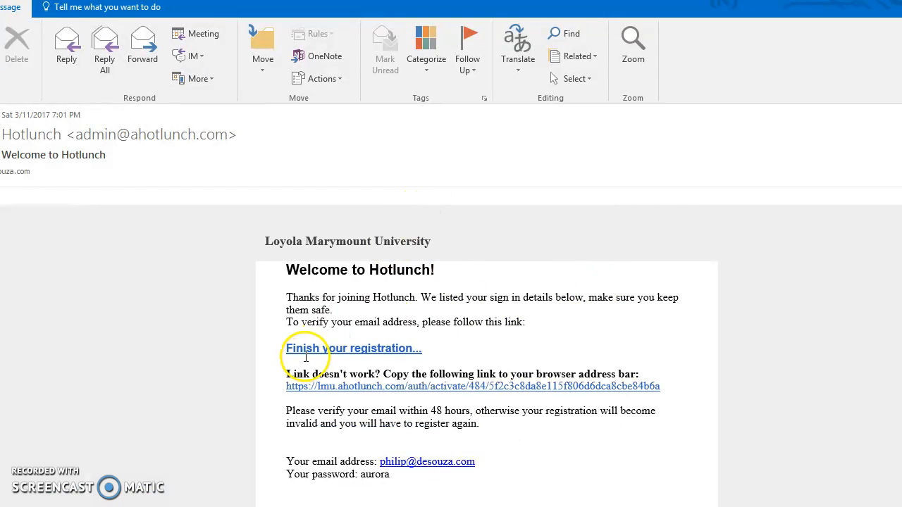
pyautogui.moveTo(335, 356)
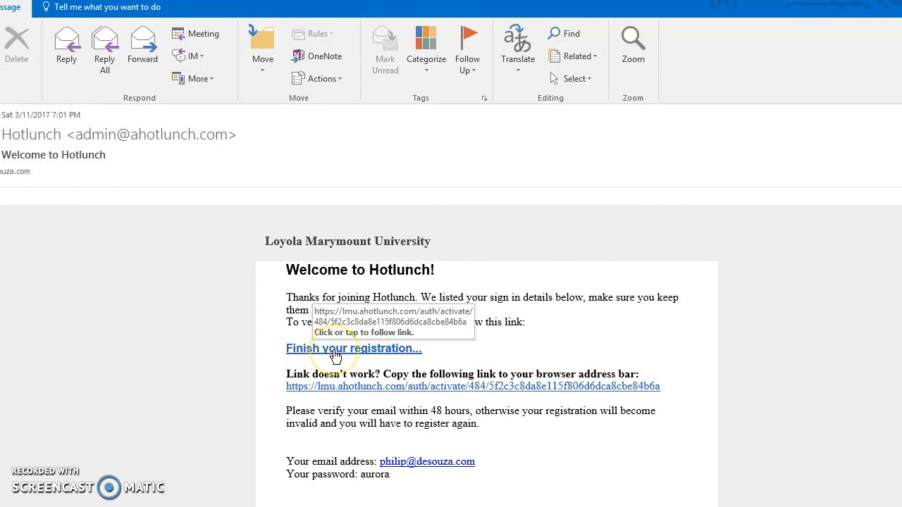